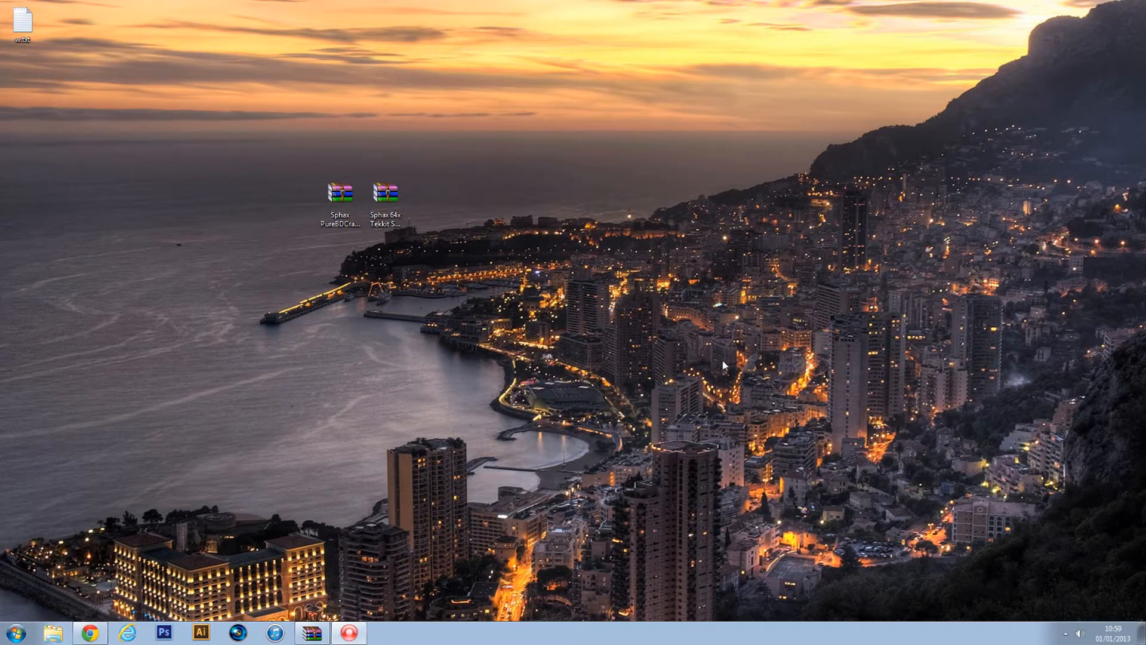
mouse_move(640, 338)
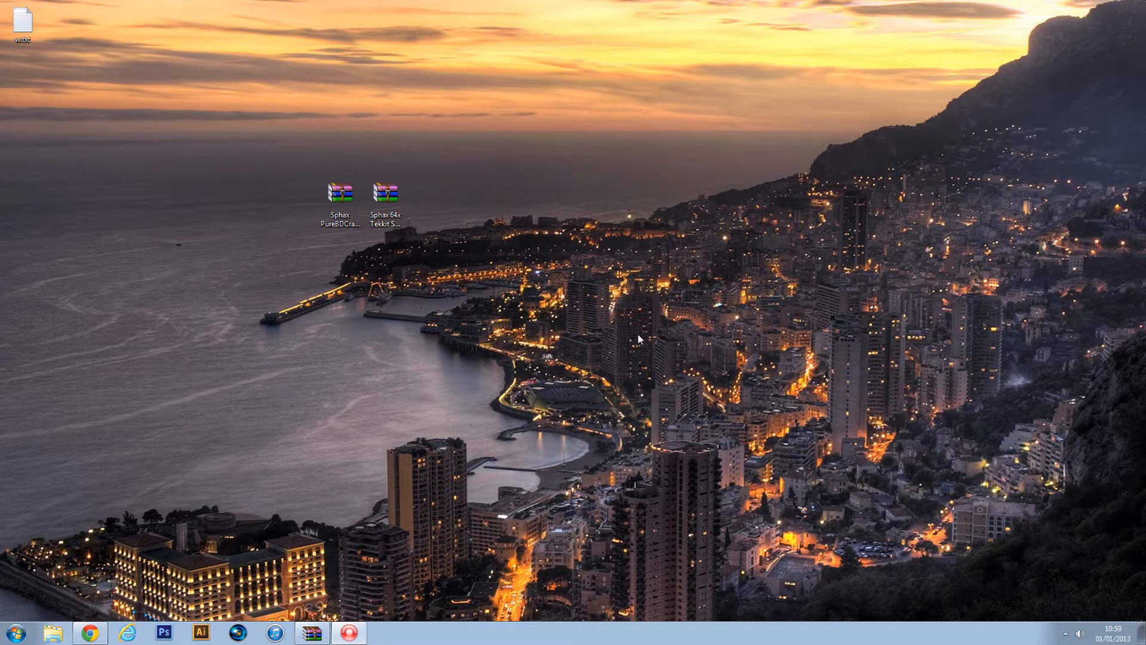
mouse_move(619, 330)
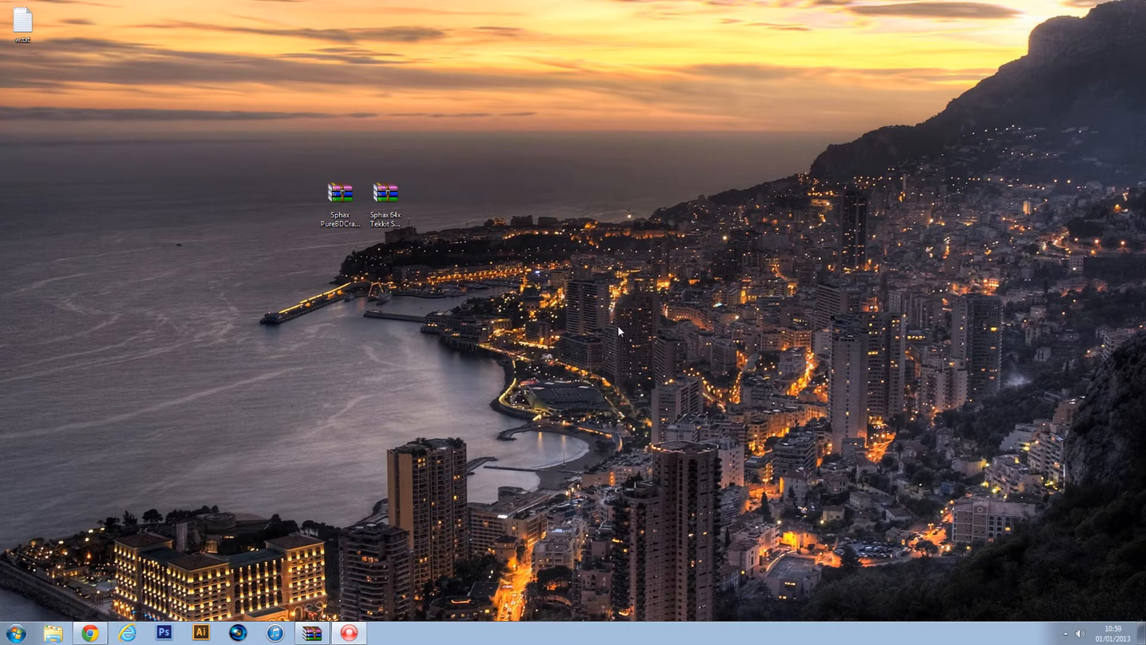
mouse_move(612, 318)
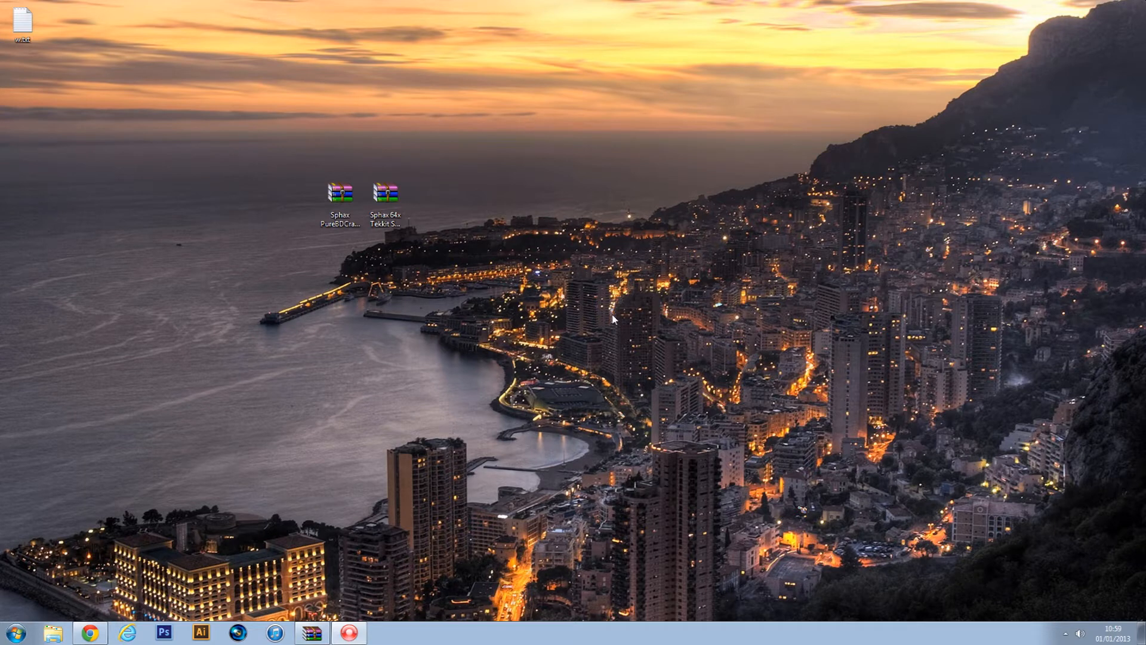
mouse_move(612, 340)
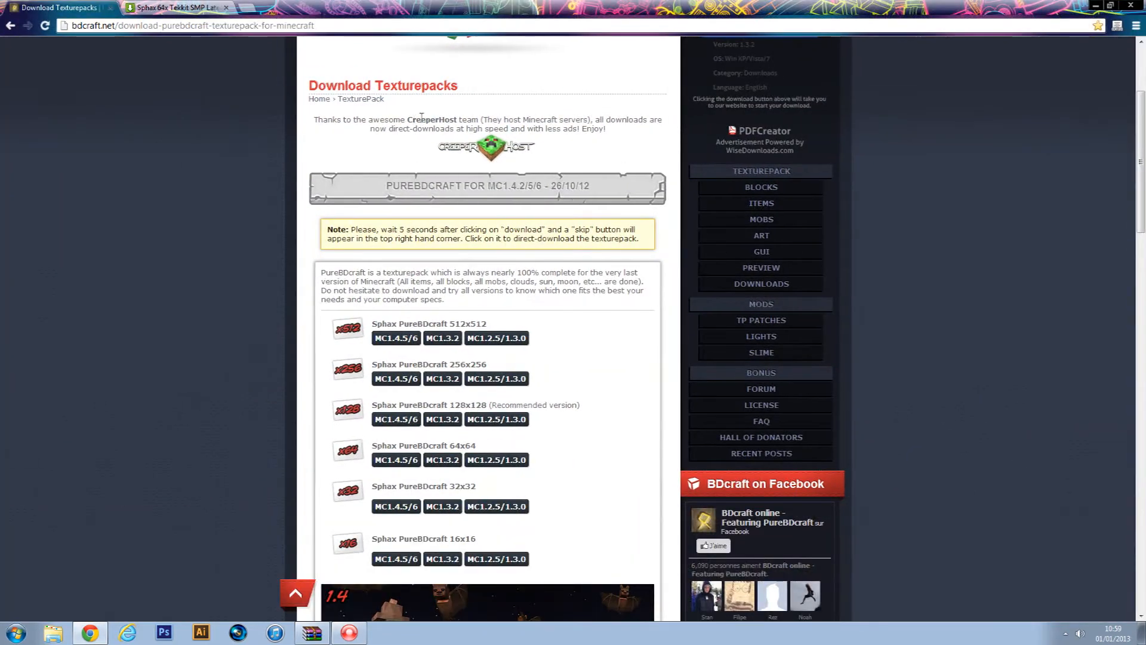
- Follow the Tekkit patch link to start downloading the Sphax 64x Tekkit SMP v1.5 zip from MediaFire
scroll(down, 3)
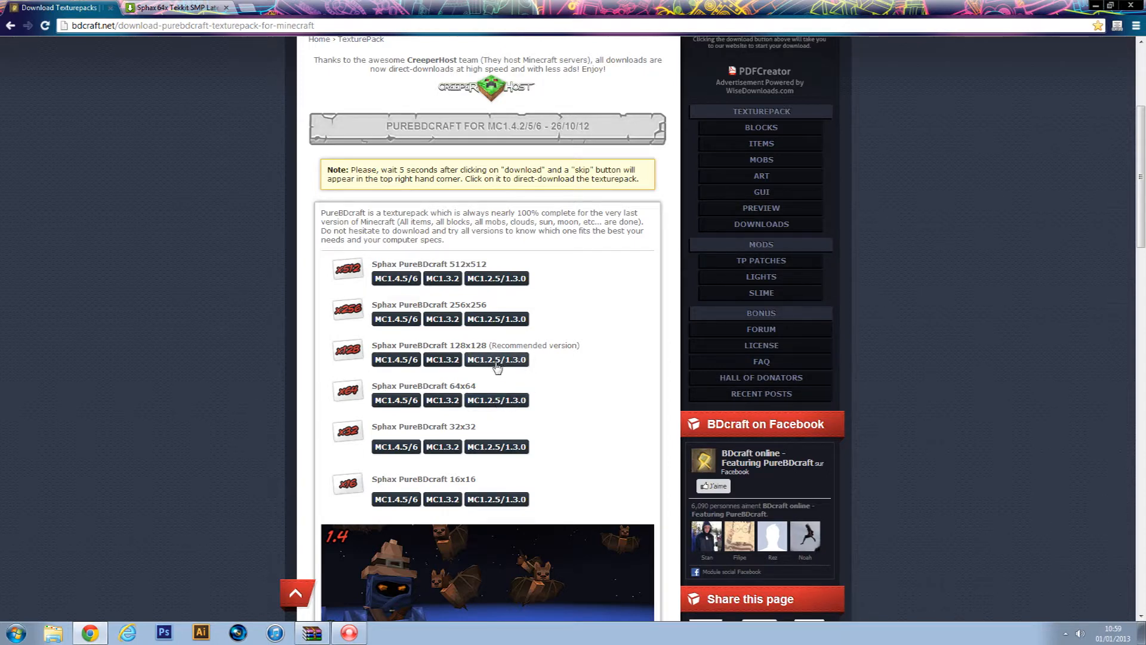
mouse_move(552, 368)
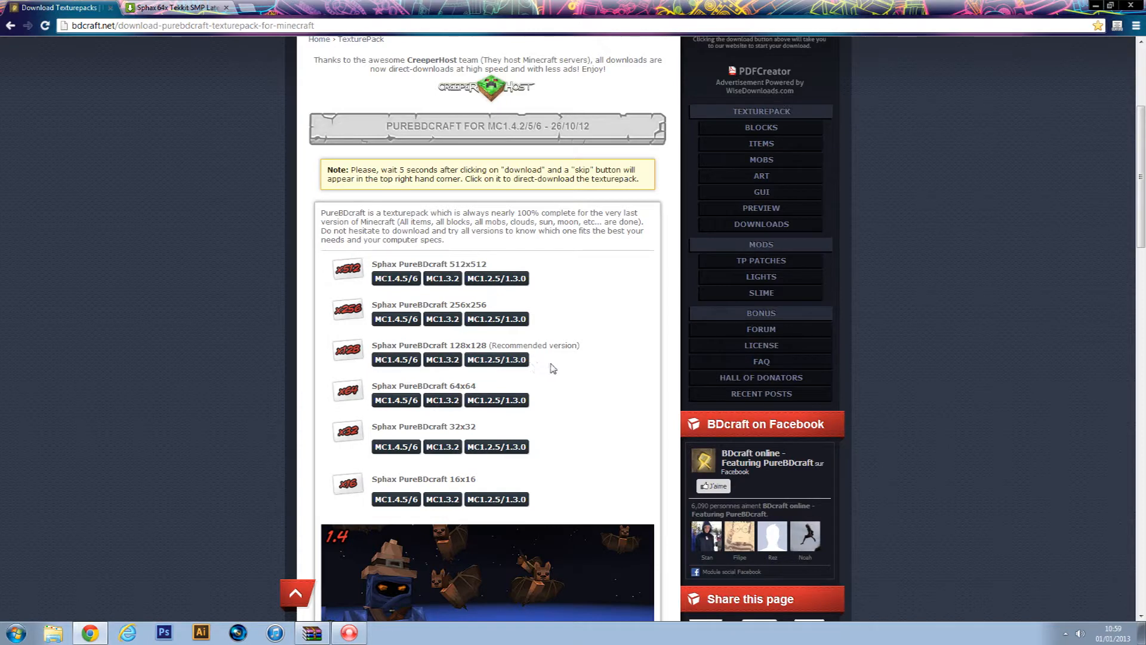
mouse_move(510, 363)
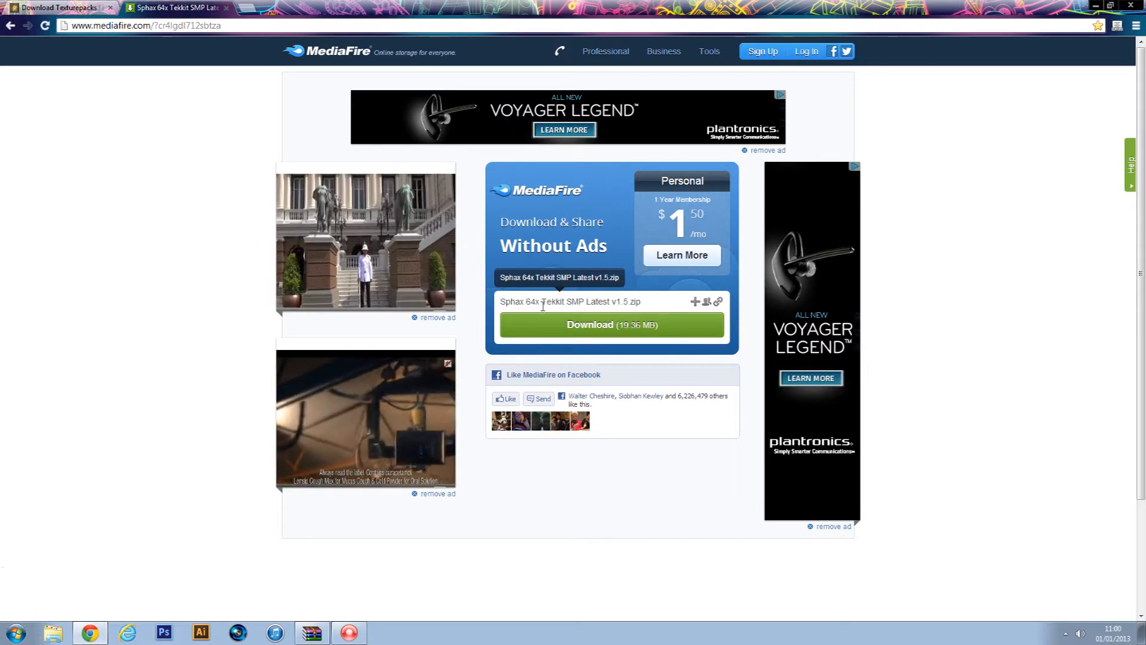
double_click(552, 300)
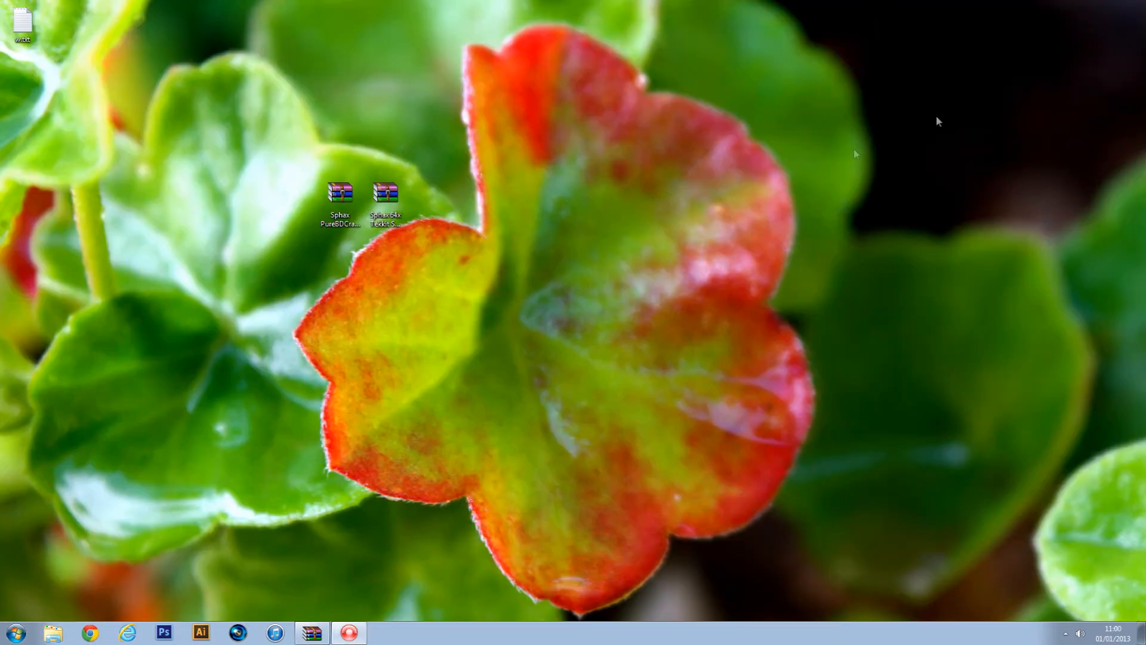
- Copy the Tekkit add-on folders from their zip into the Sphax PureBDCraft 64x archive and confirm
drag(386, 197, 657, 310)
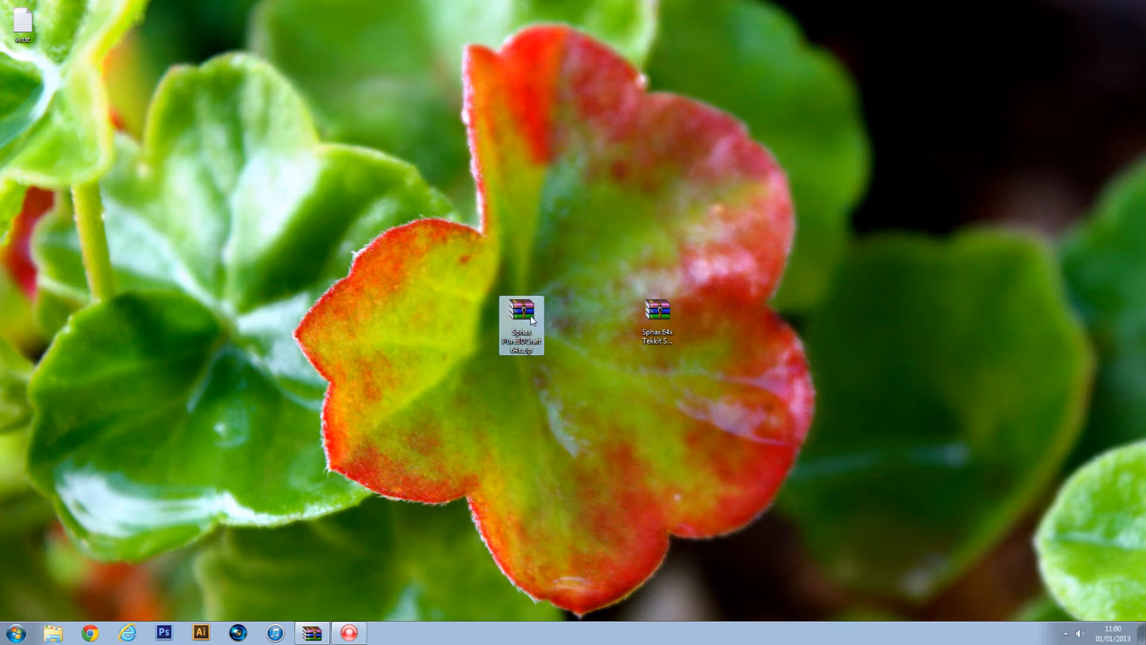
double_click(521, 325)
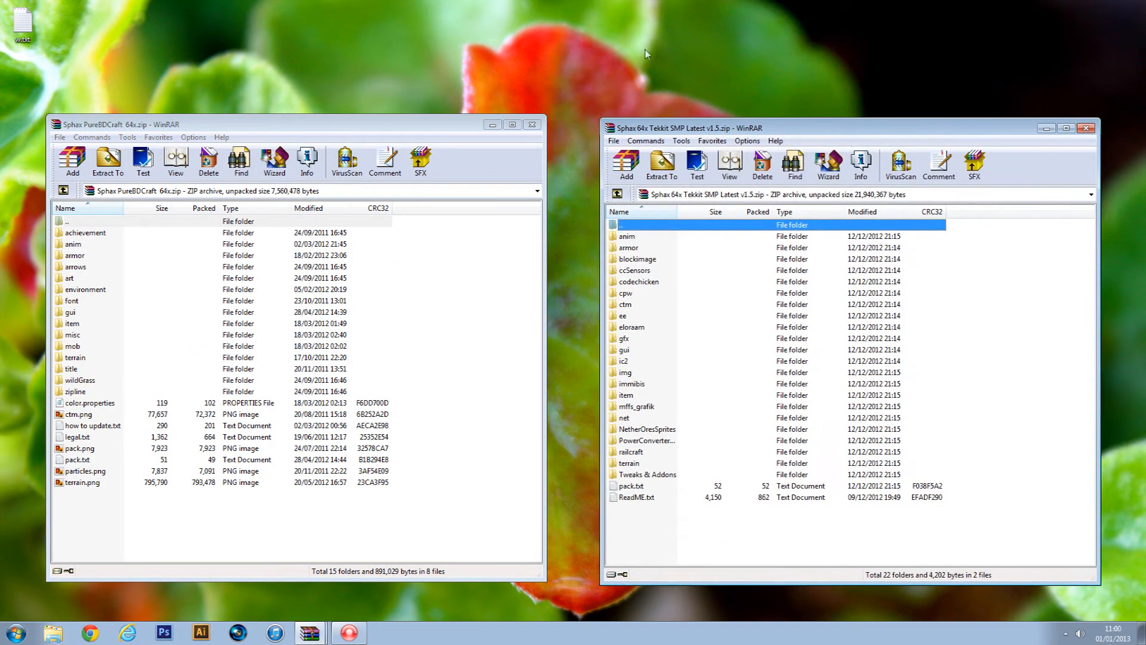
mouse_move(670, 101)
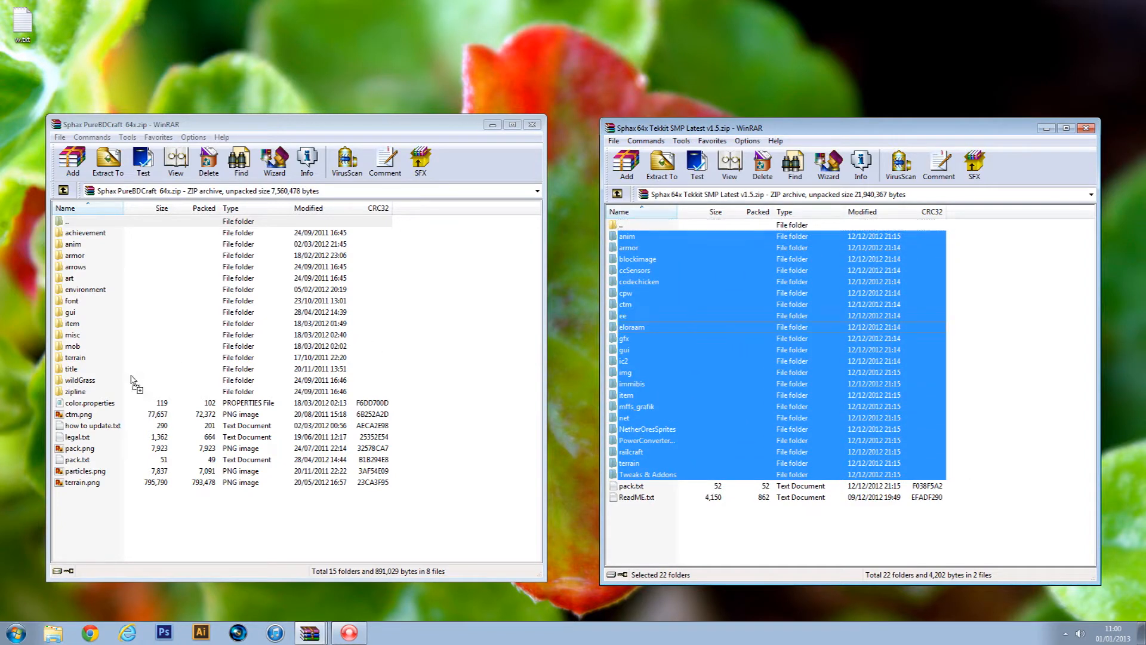
click(660, 164)
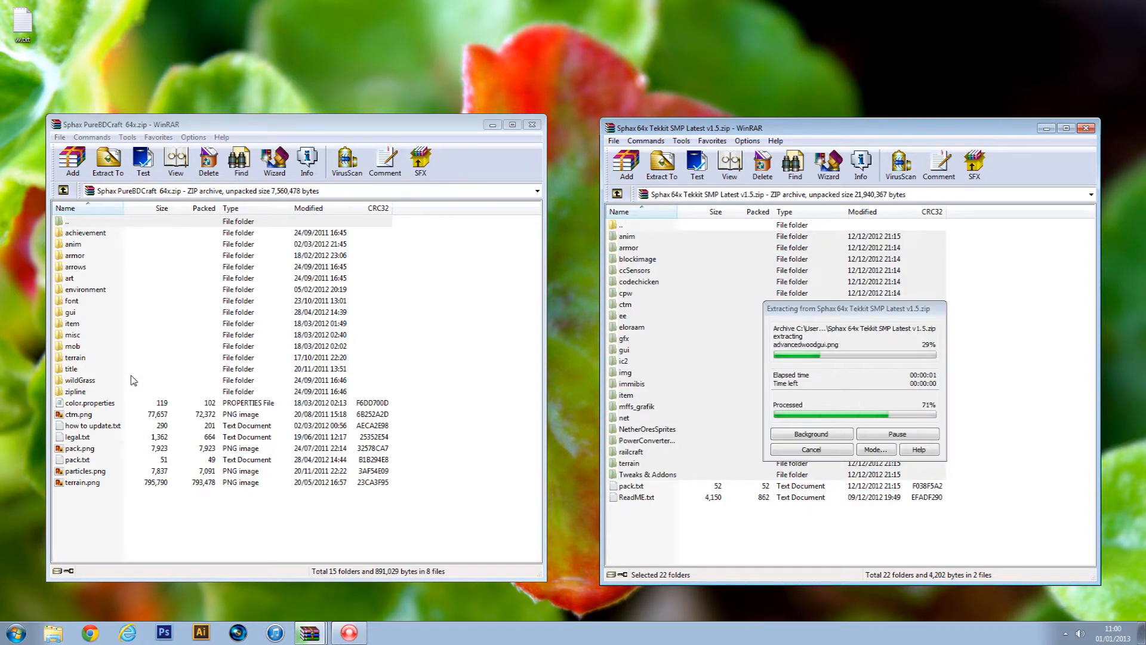
click(71, 159)
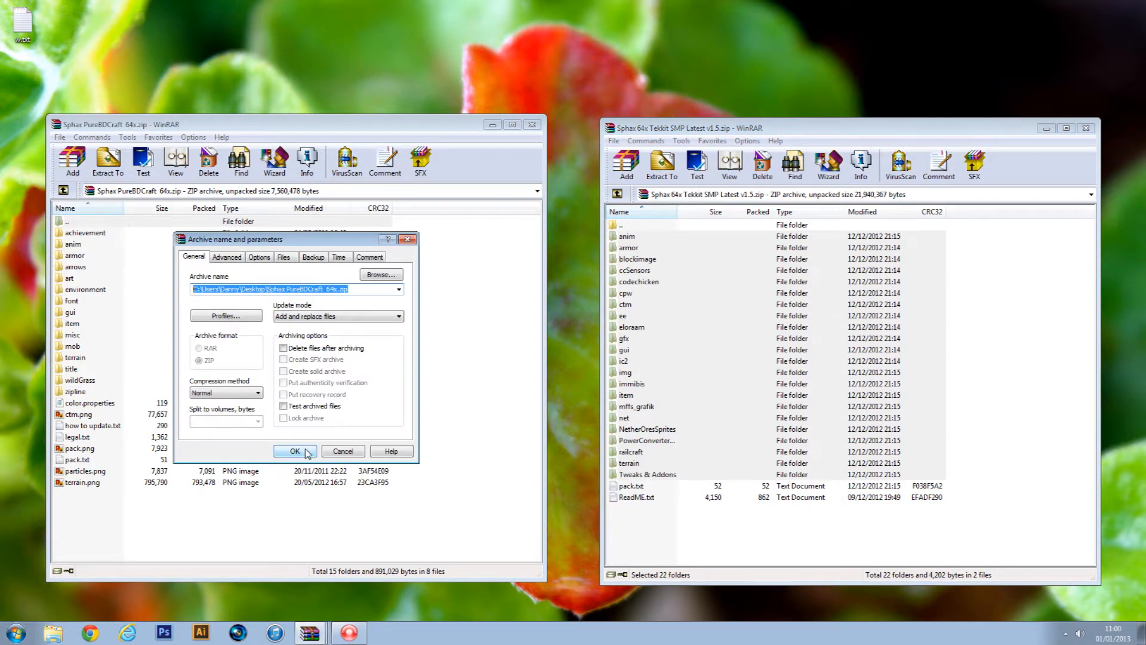
click(294, 450)
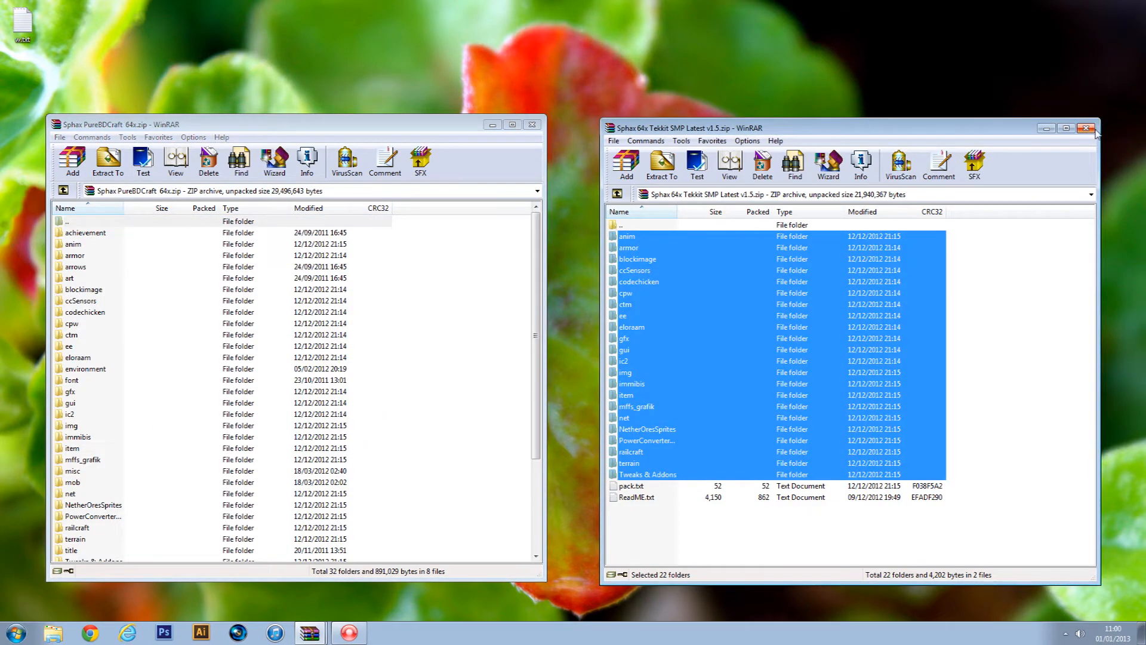
- Close both the Tekkit add-on and PureBDCraft archive windows in WinRAR
click(1085, 127)
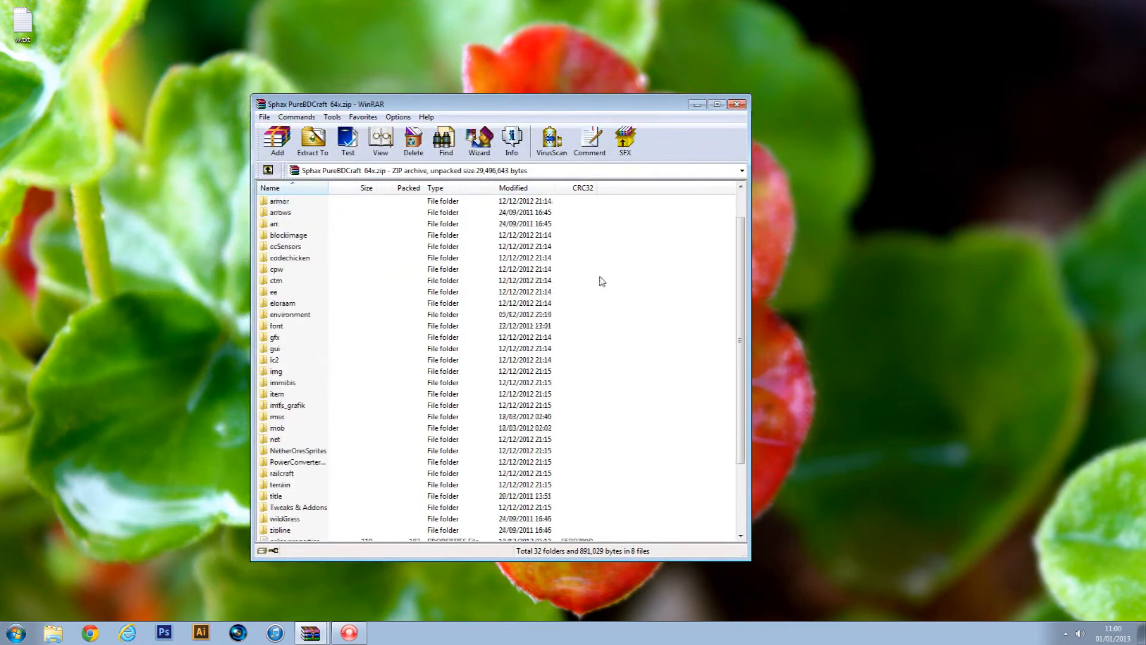
click(737, 102)
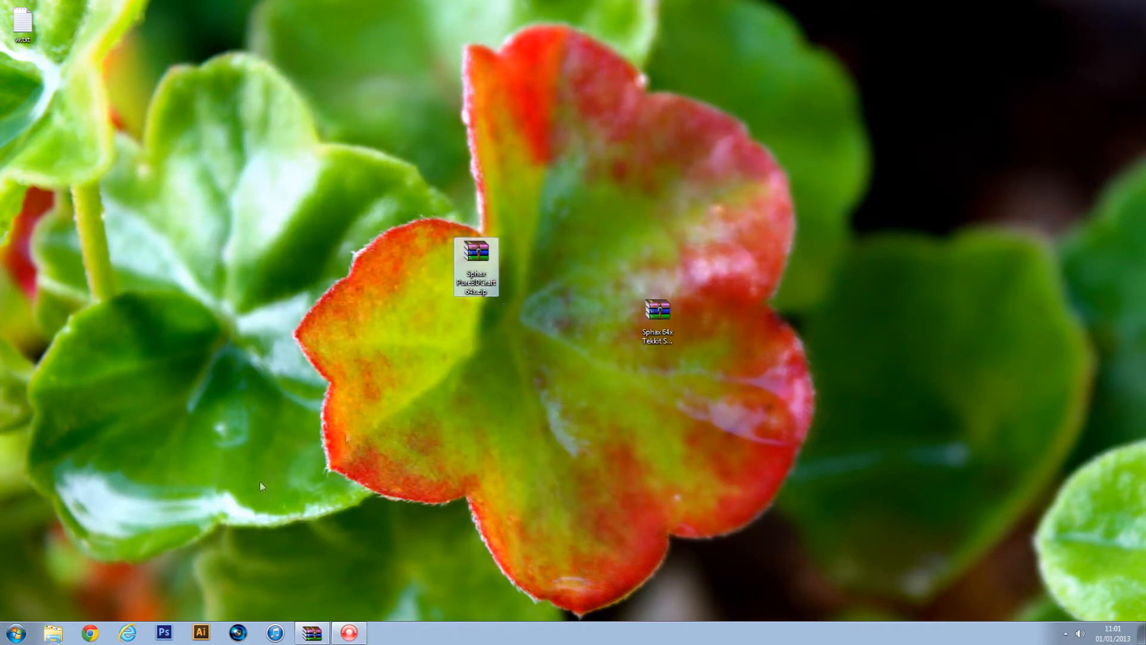
- Browse via %appdata% into the .technic tekkit folder and start the Tekkit launcher
click(15, 630)
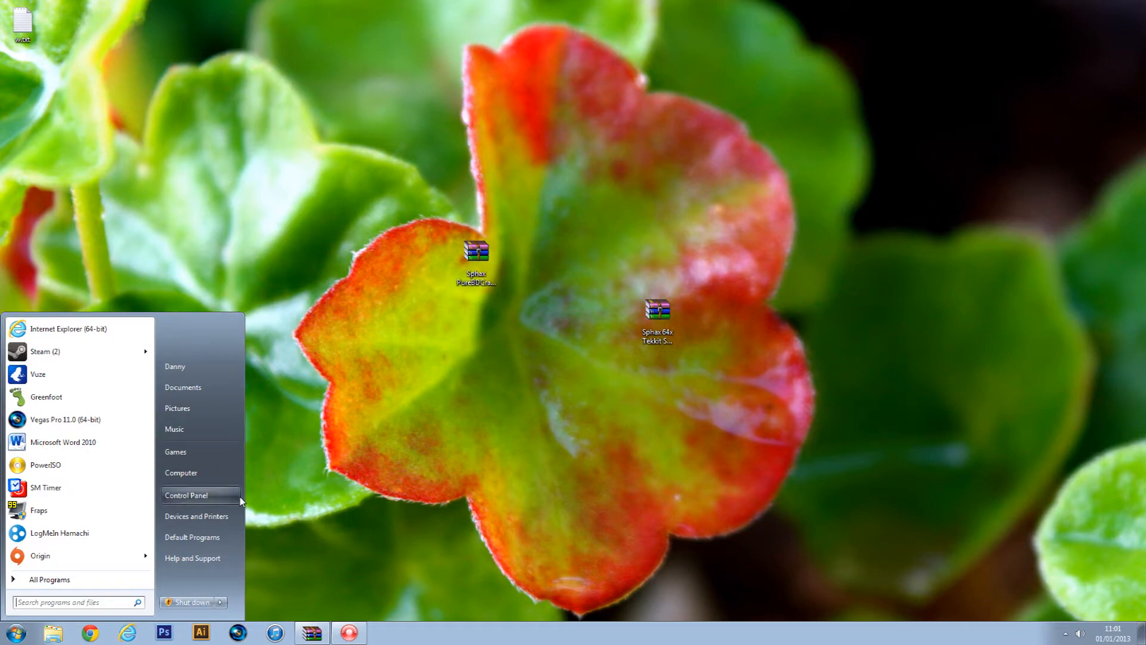
text(%ap)
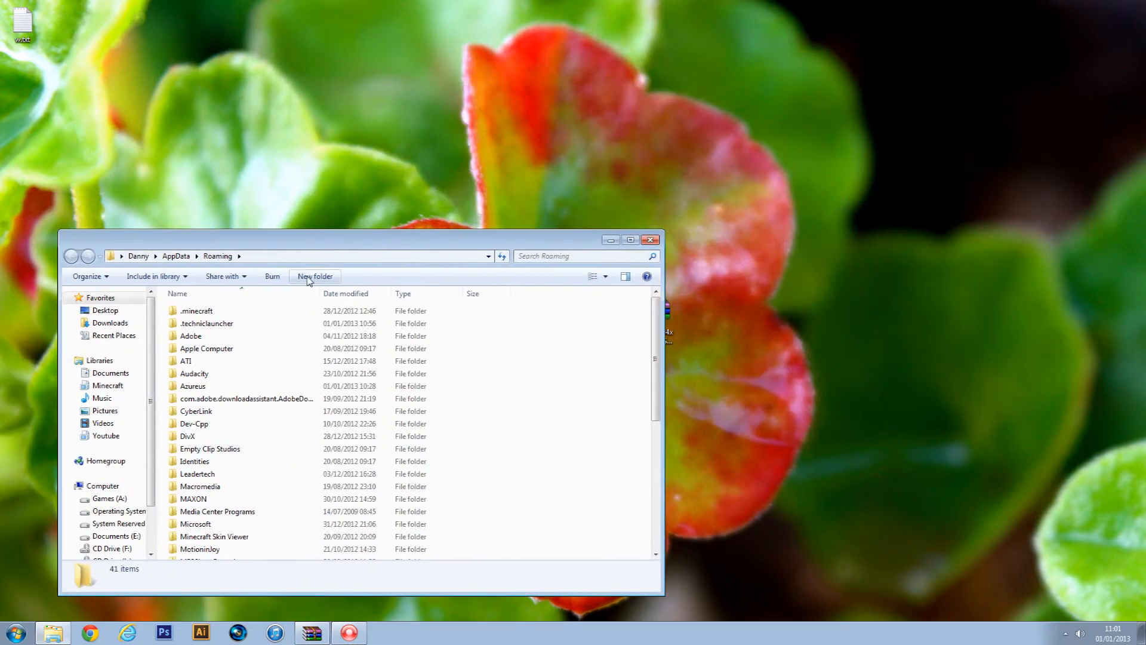
double_click(207, 324)
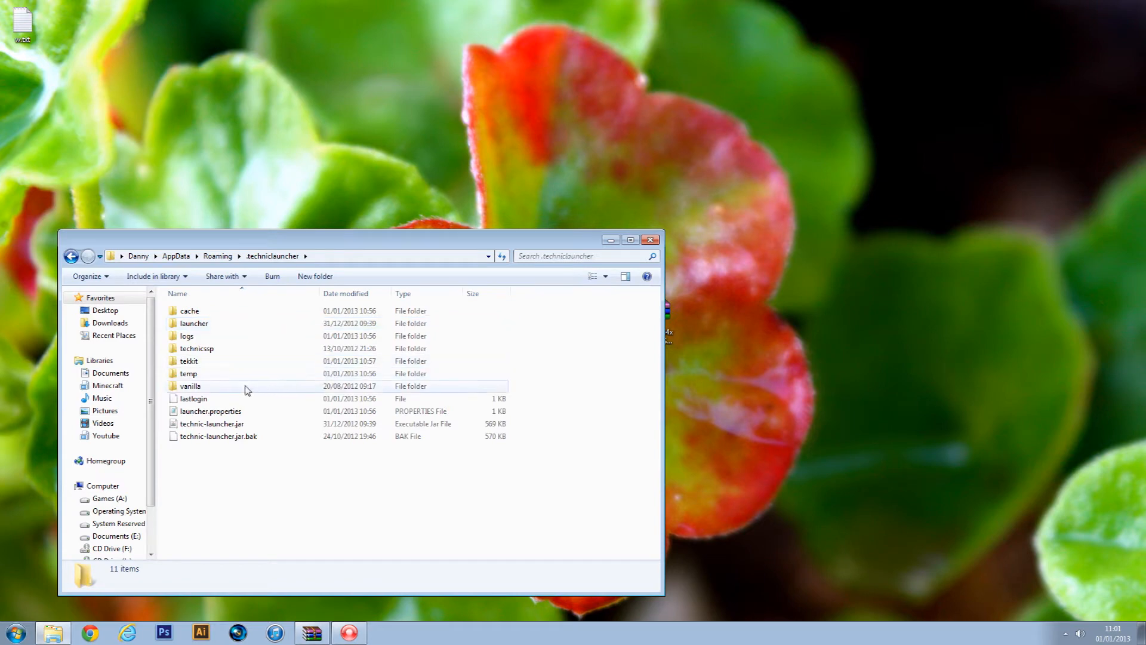
click(188, 361)
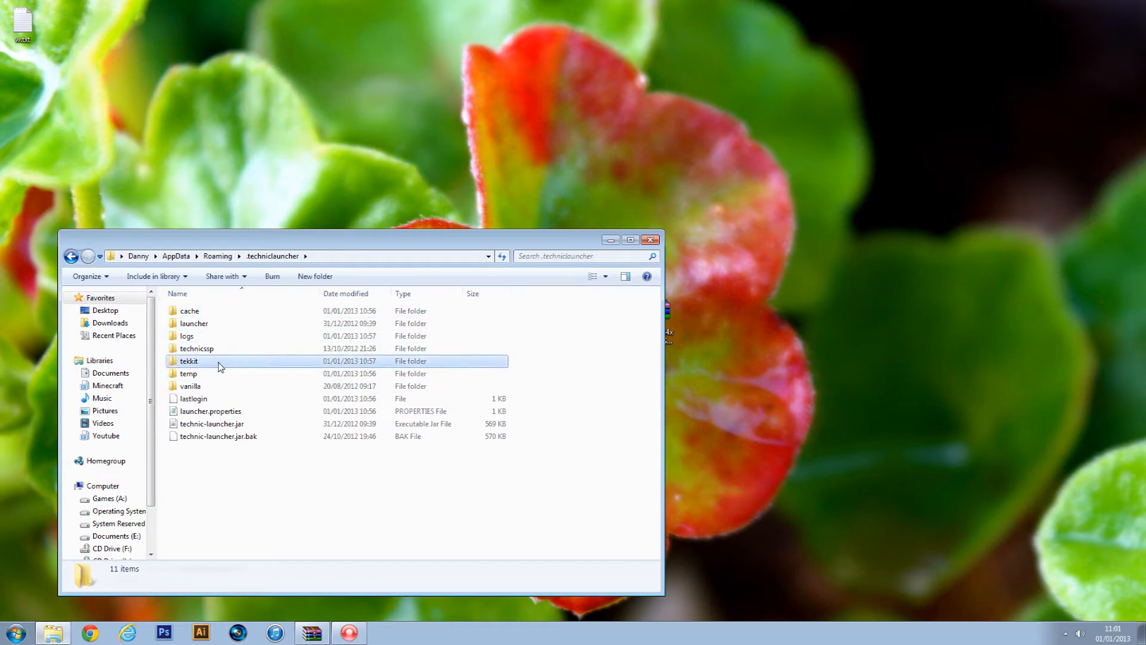
double_click(189, 360)
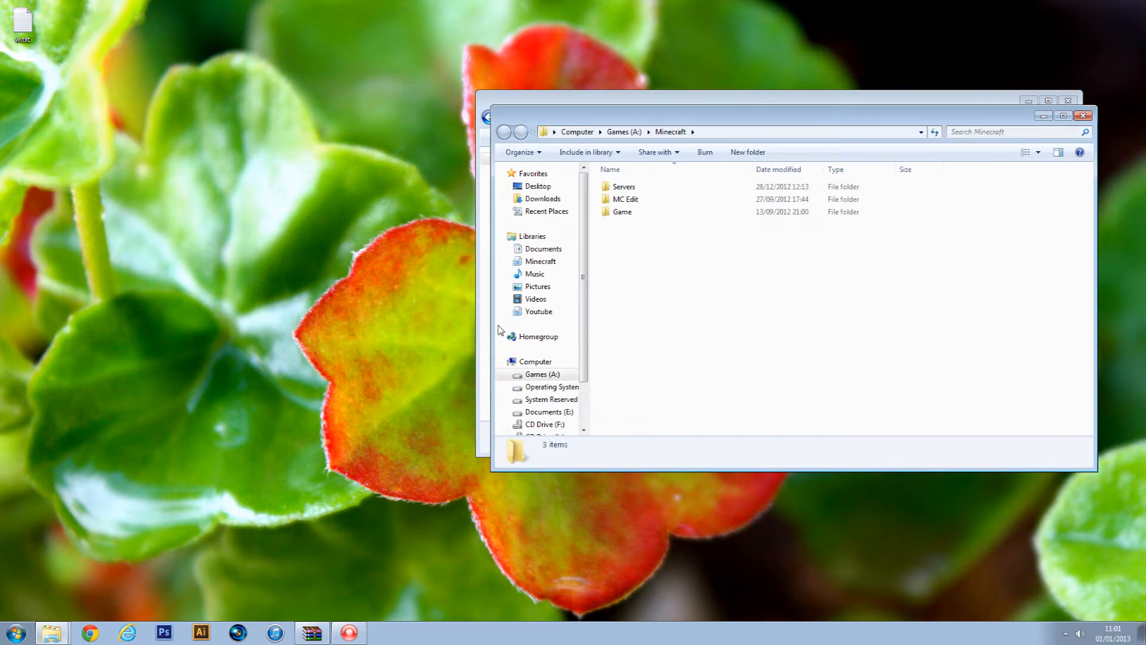
double_click(621, 212)
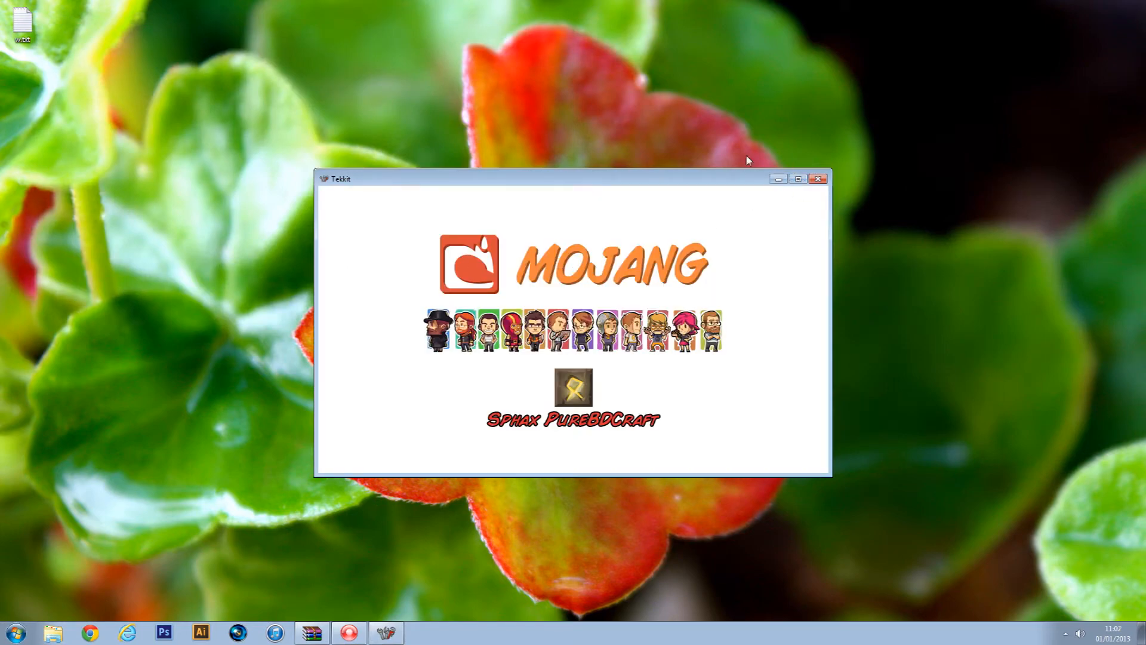
mouse_move(734, 154)
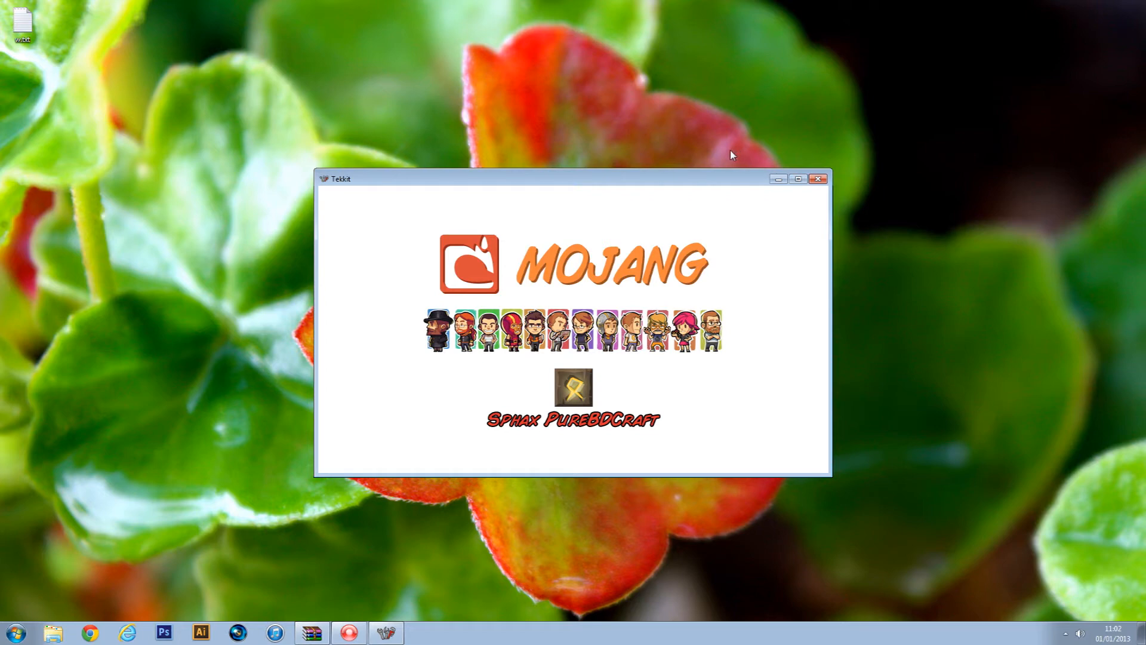
mouse_move(717, 153)
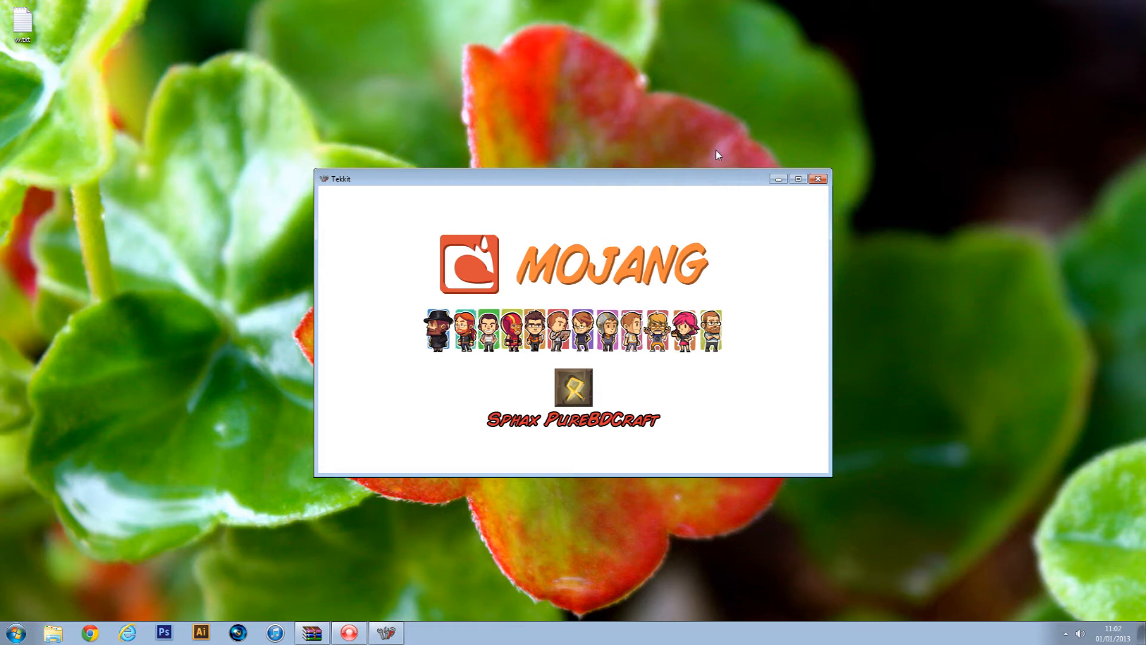
mouse_move(692, 155)
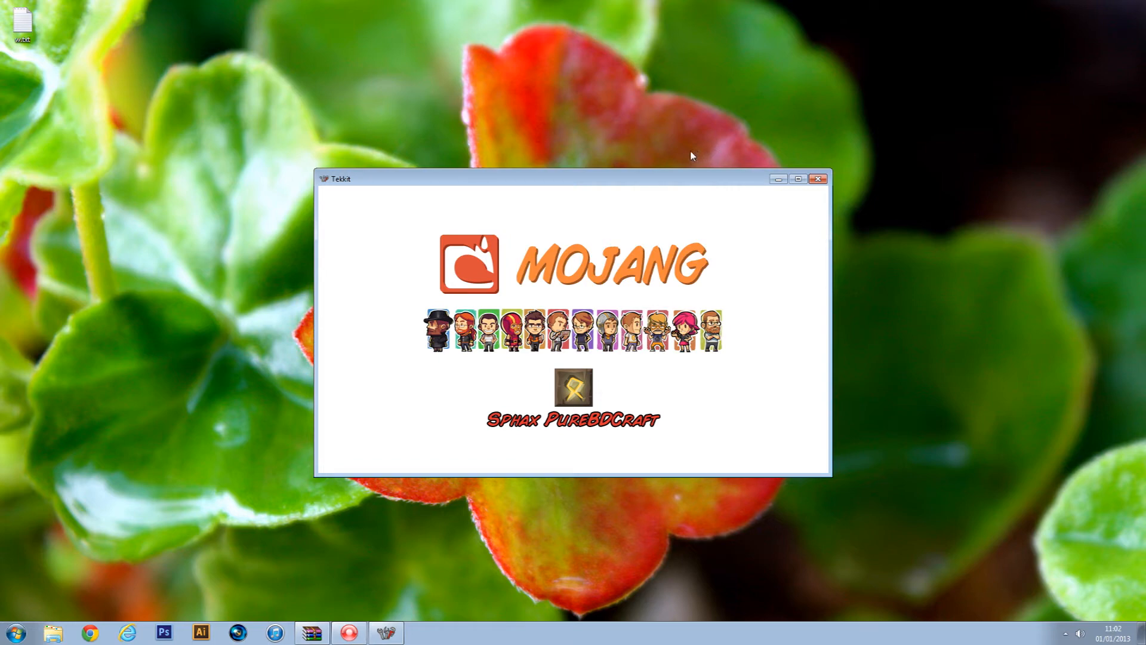
mouse_move(609, 158)
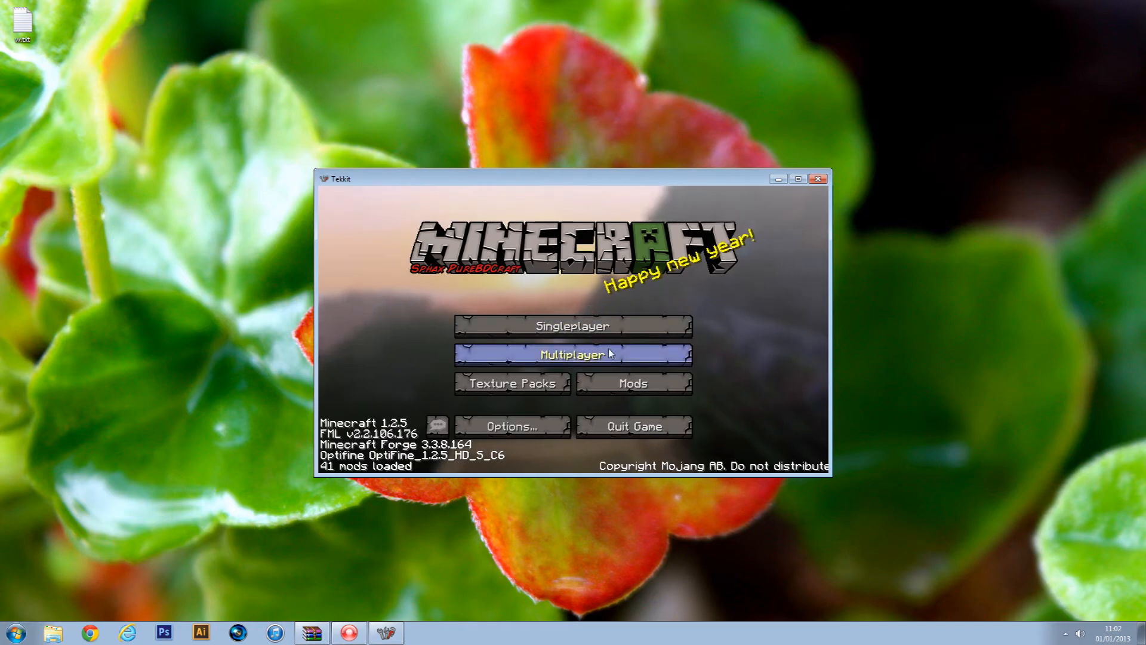
- Select Sphax PureBDCraft 64x.zip as the active texture pack and return to the title screen
click(512, 383)
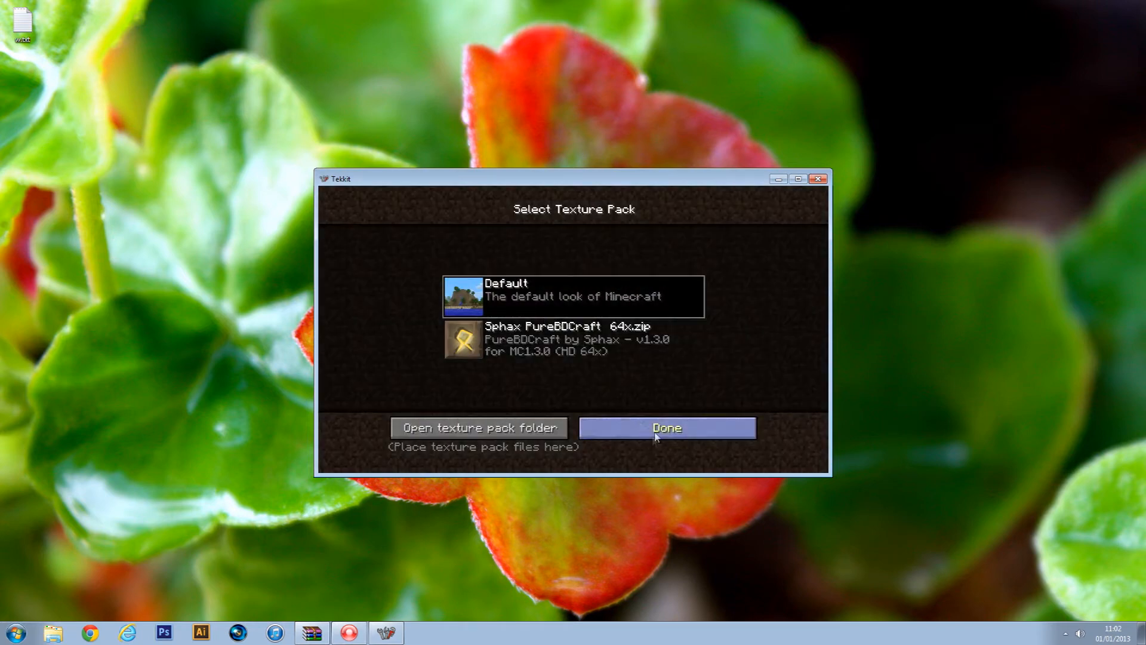
click(666, 428)
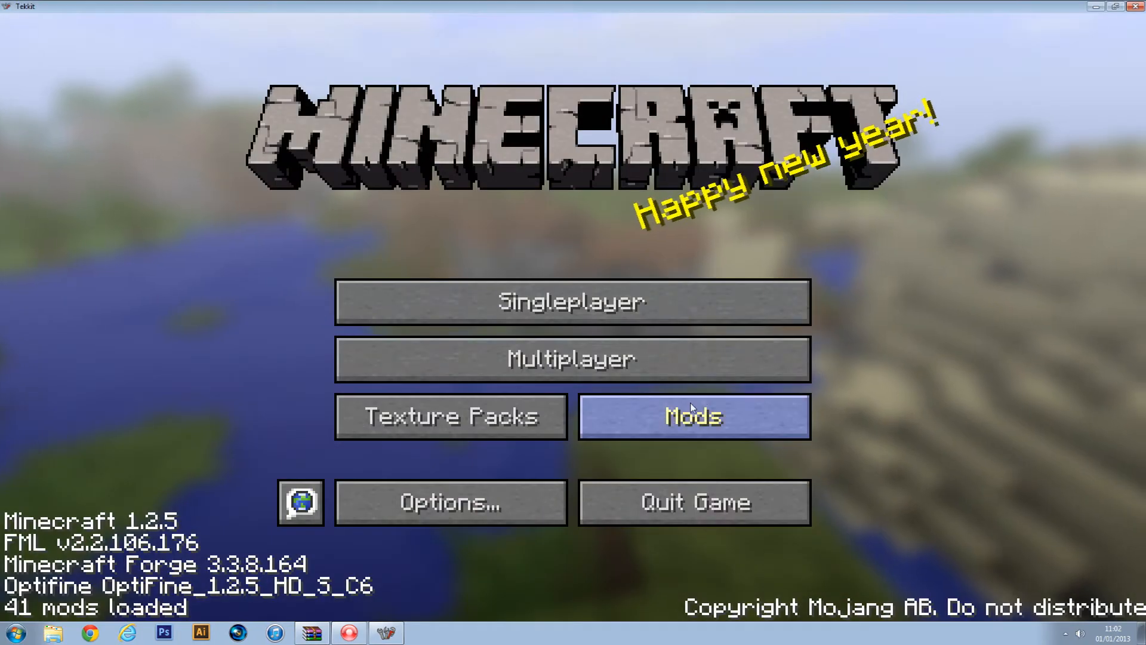
click(450, 415)
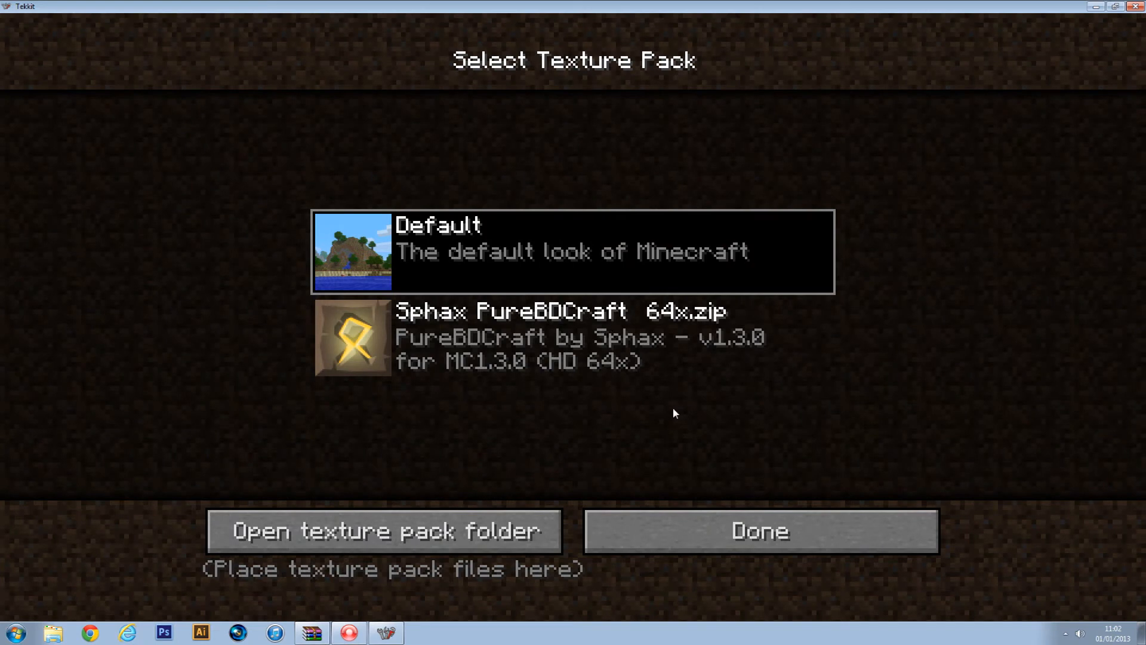
mouse_move(613, 392)
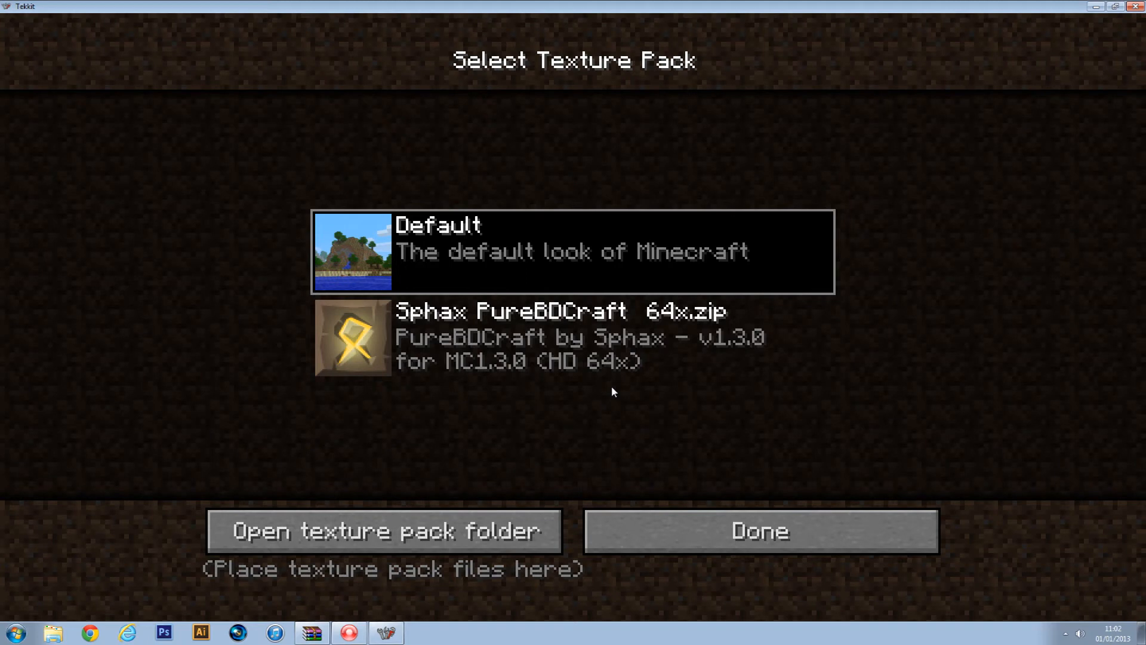
click(572, 336)
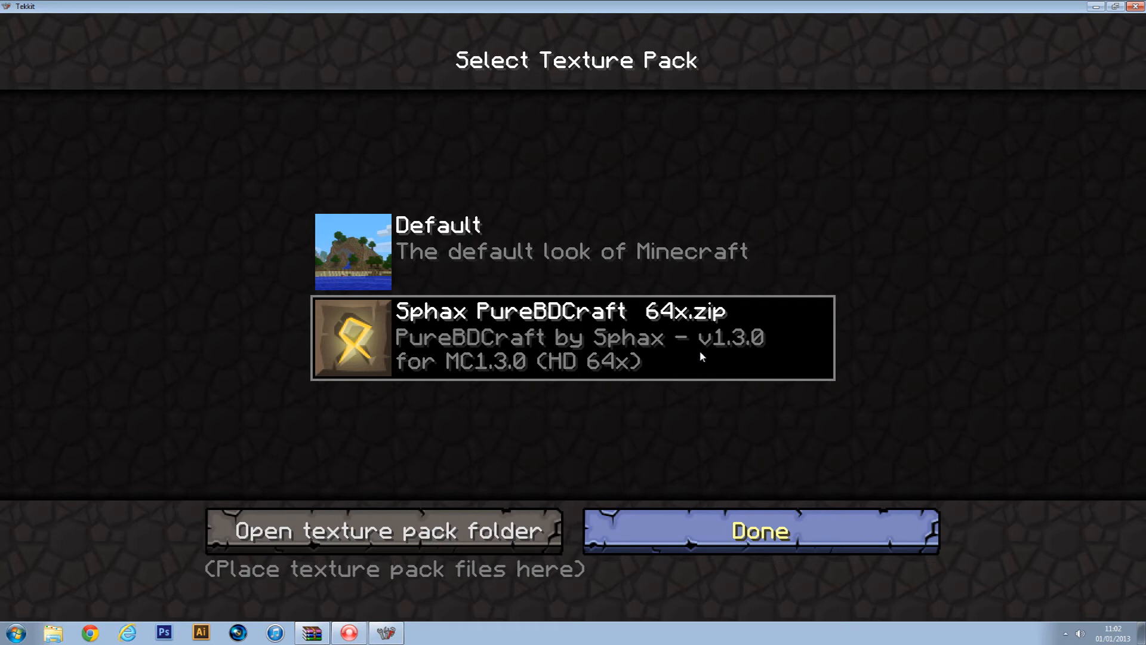
mouse_move(715, 399)
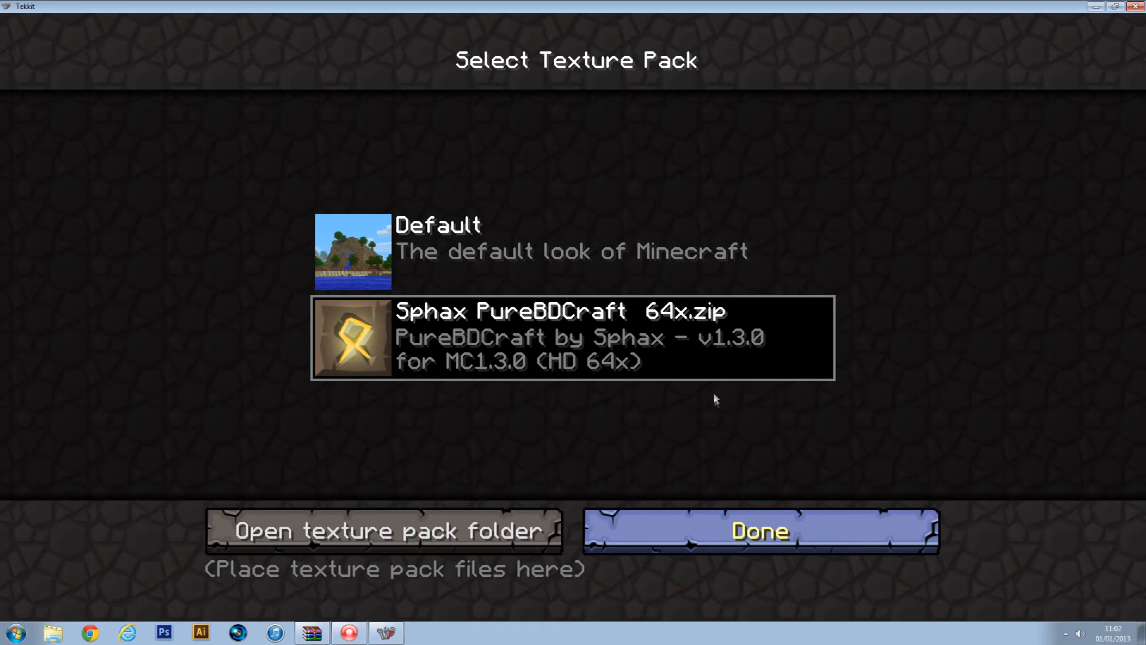
mouse_move(591, 399)
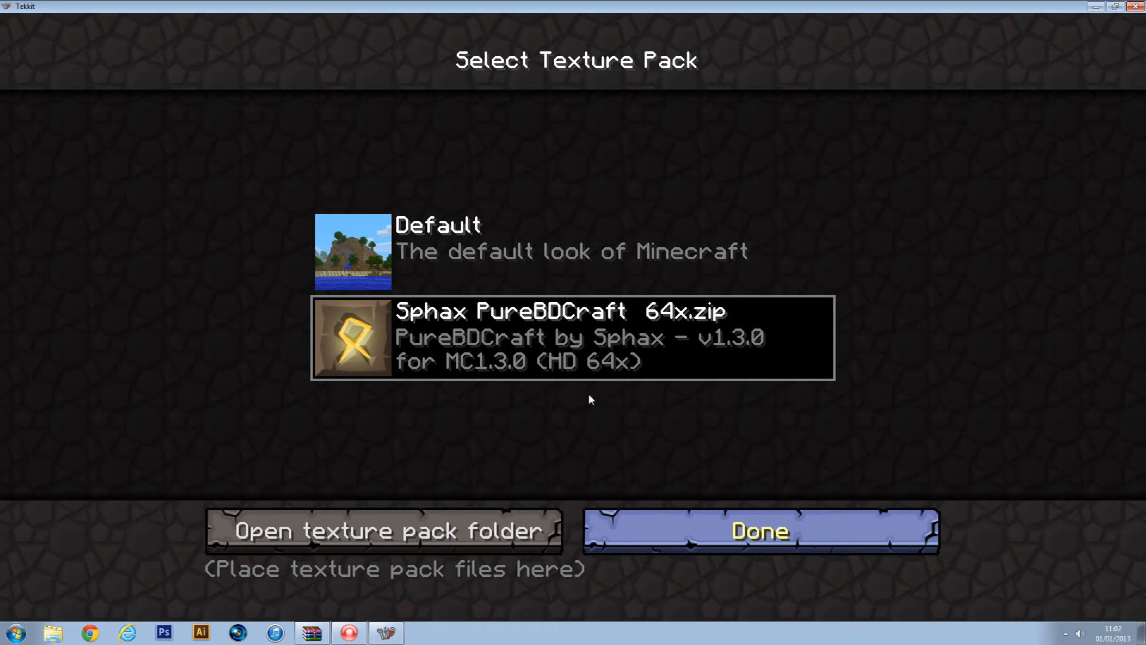
click(759, 530)
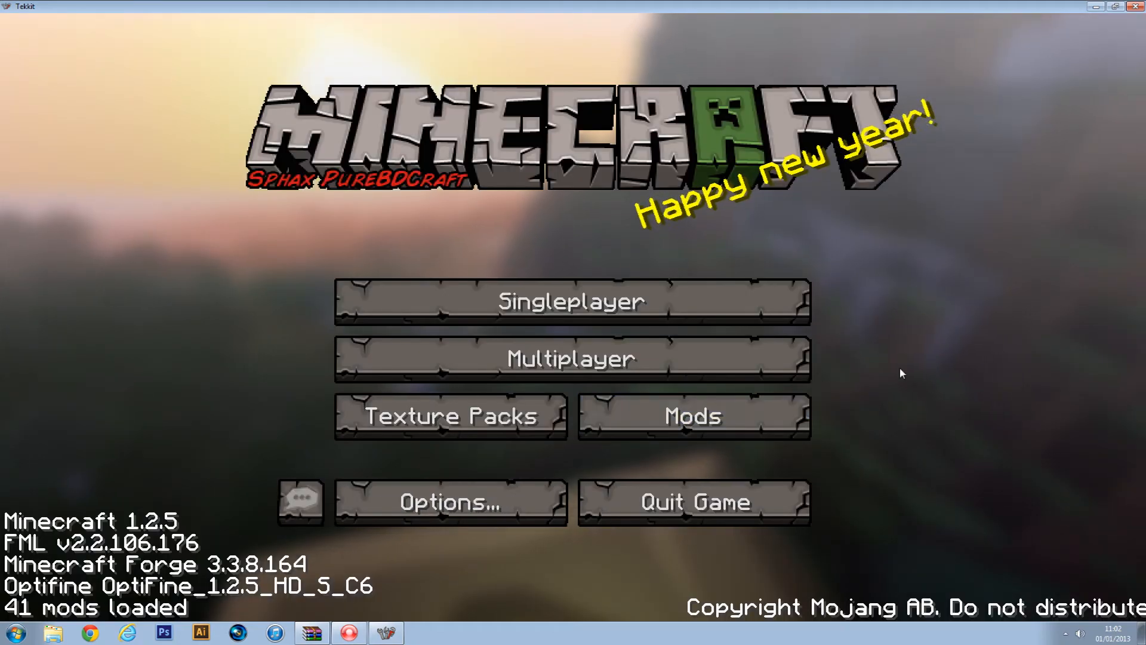
- Load the single-player New World and bring up the inventory with the NEI item catalogue
click(572, 301)
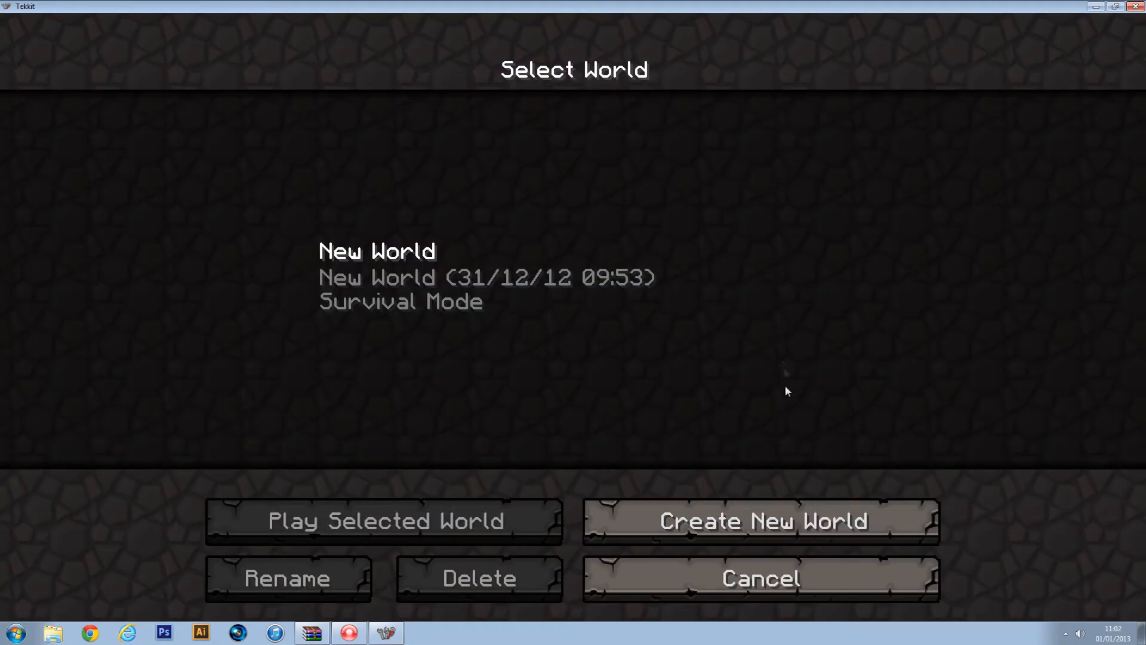
click(383, 521)
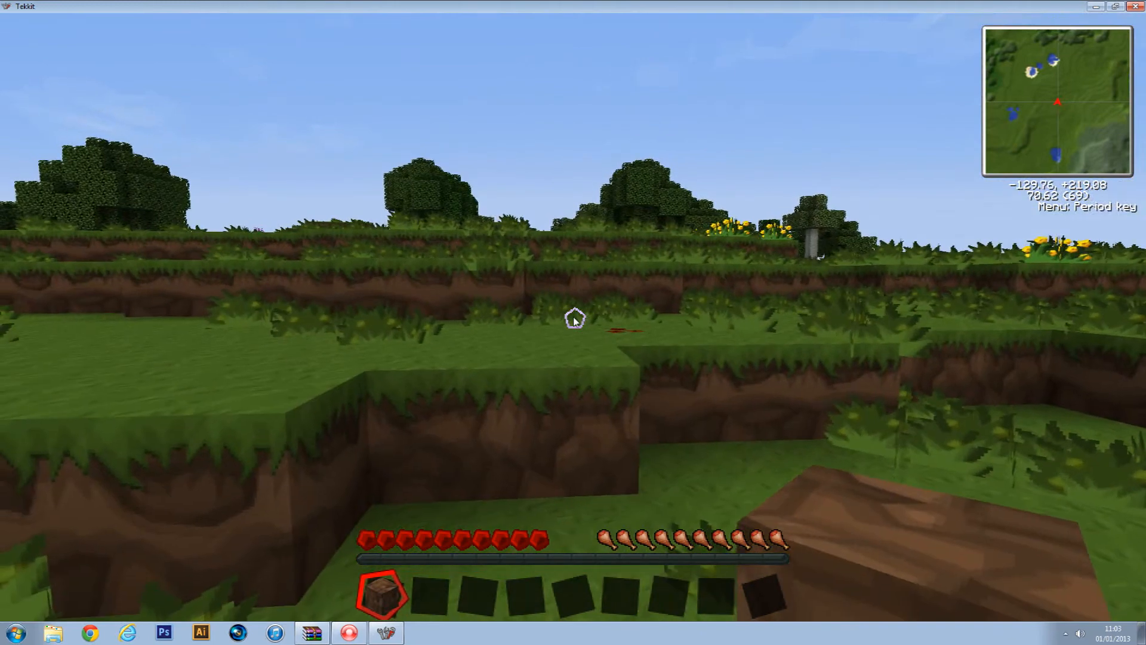
key(period)
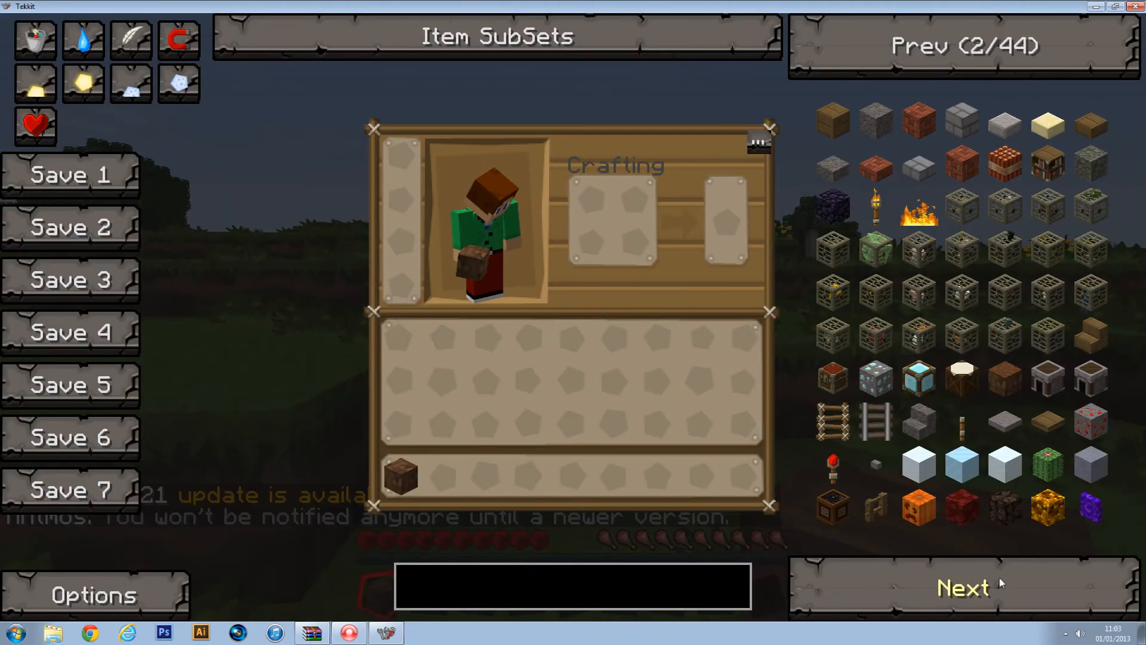
- Page forward through the NEI item catalogue to check the restyled item textures
click(962, 587)
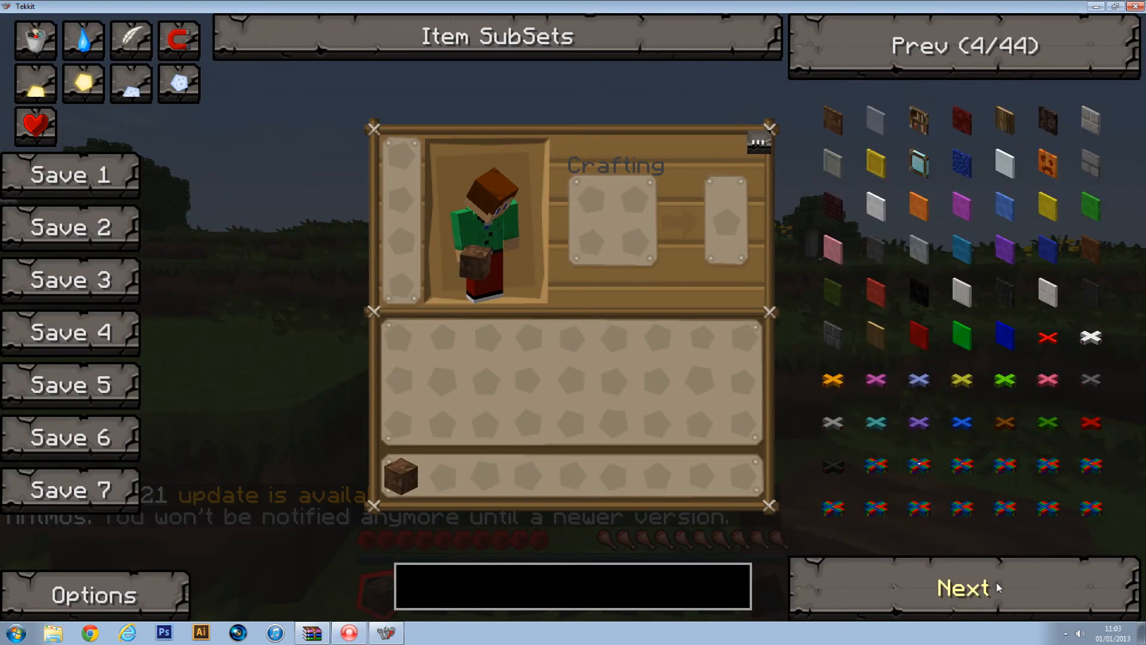
click(962, 588)
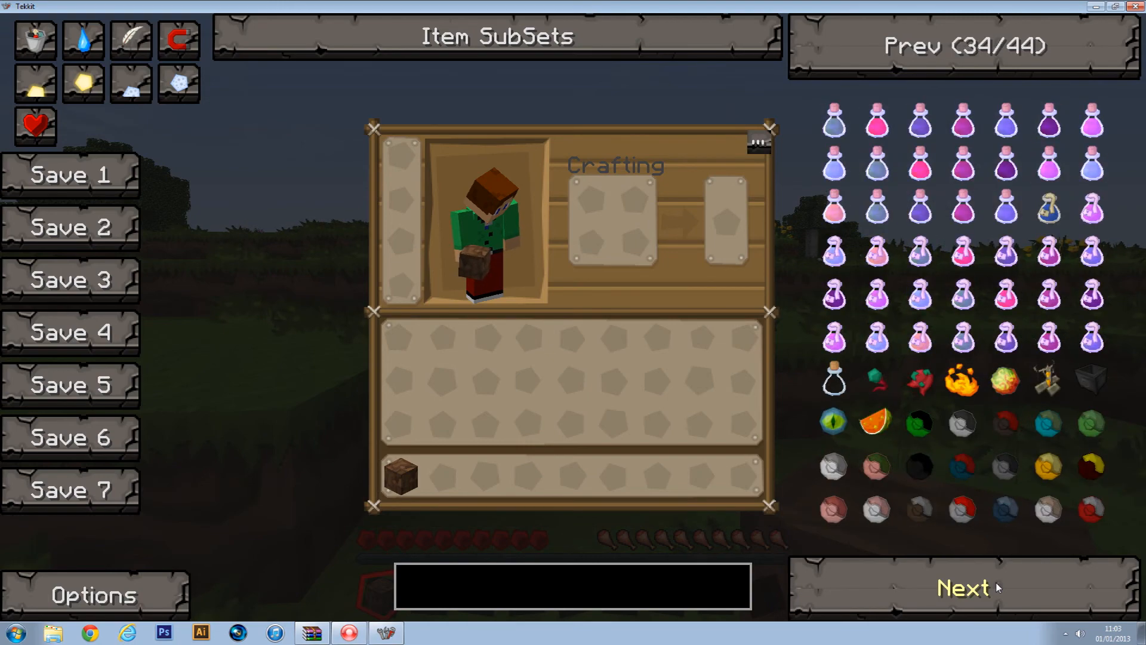
click(962, 587)
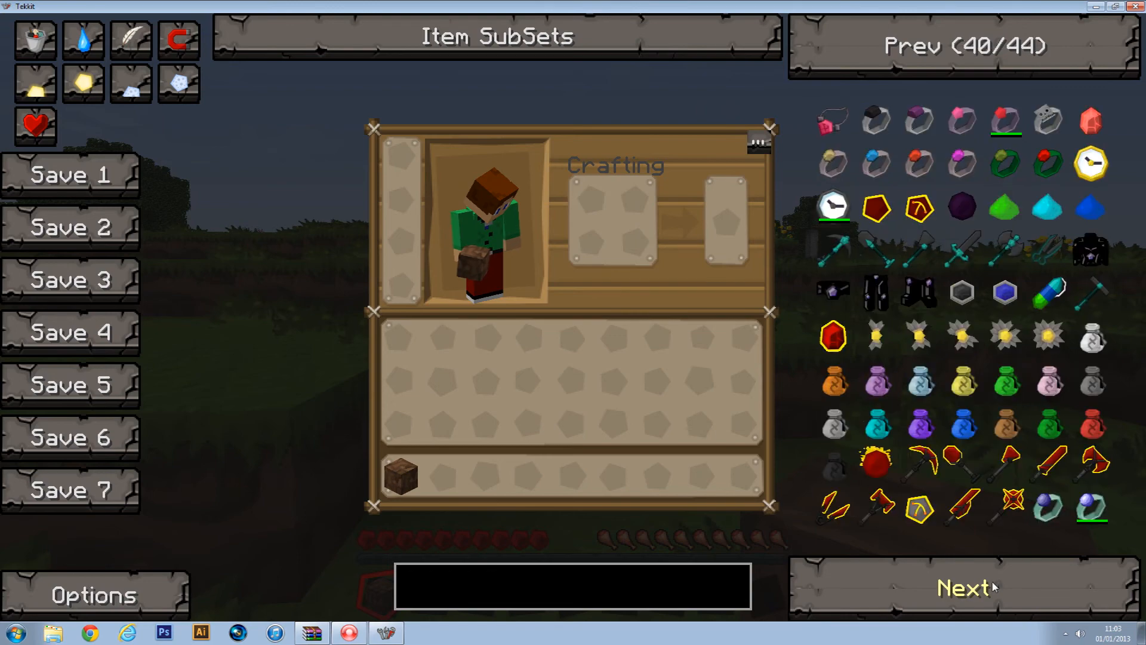